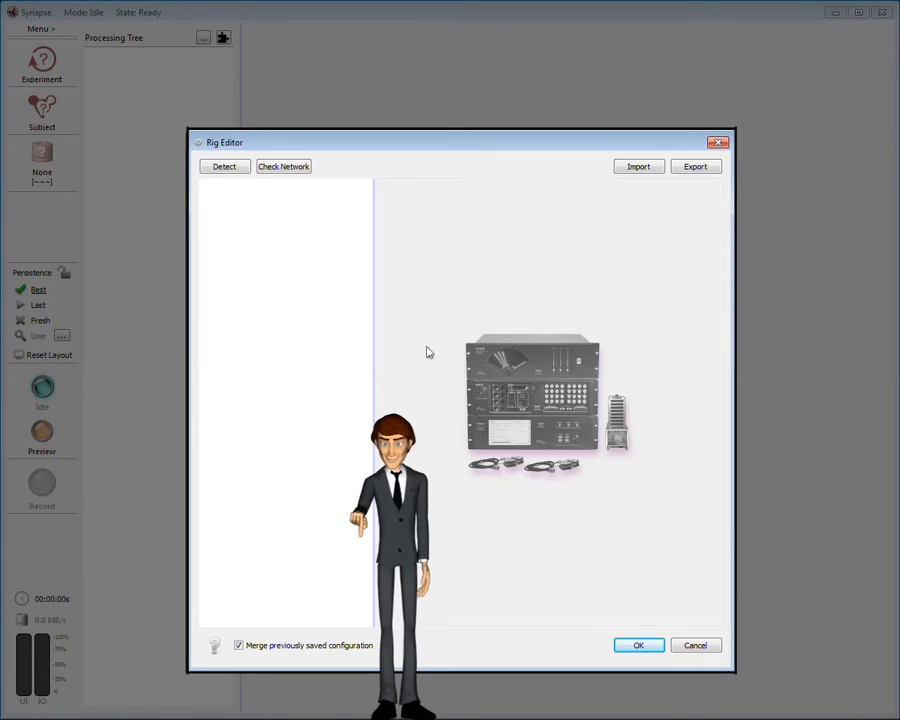
Detect the connected hardware so the tree lists the RZ2, PZ5, DSP processors and RS4.
left_click(224, 166)
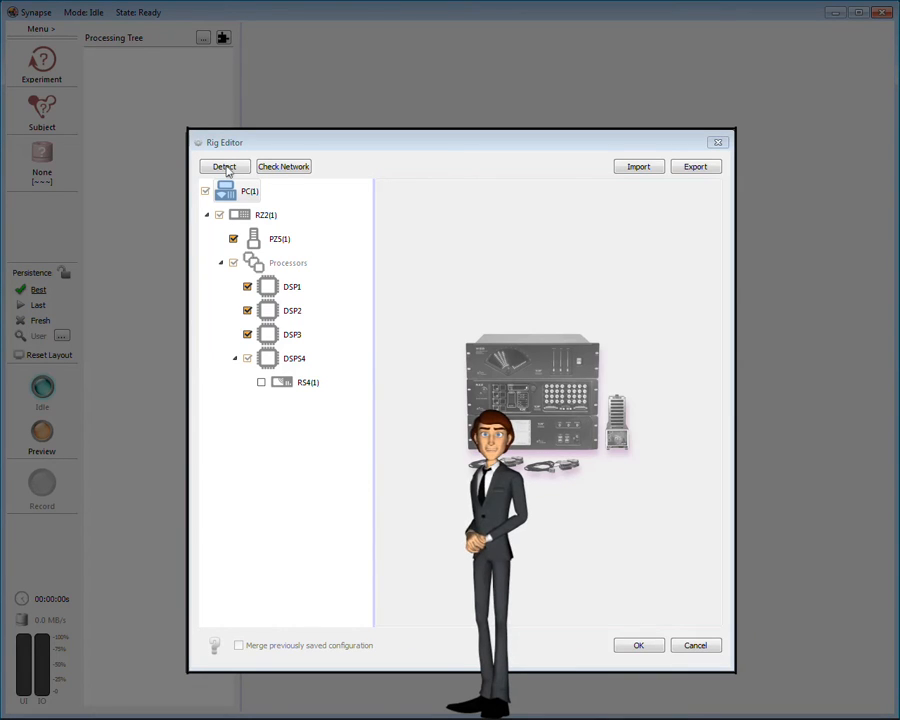
mouse_move(226, 192)
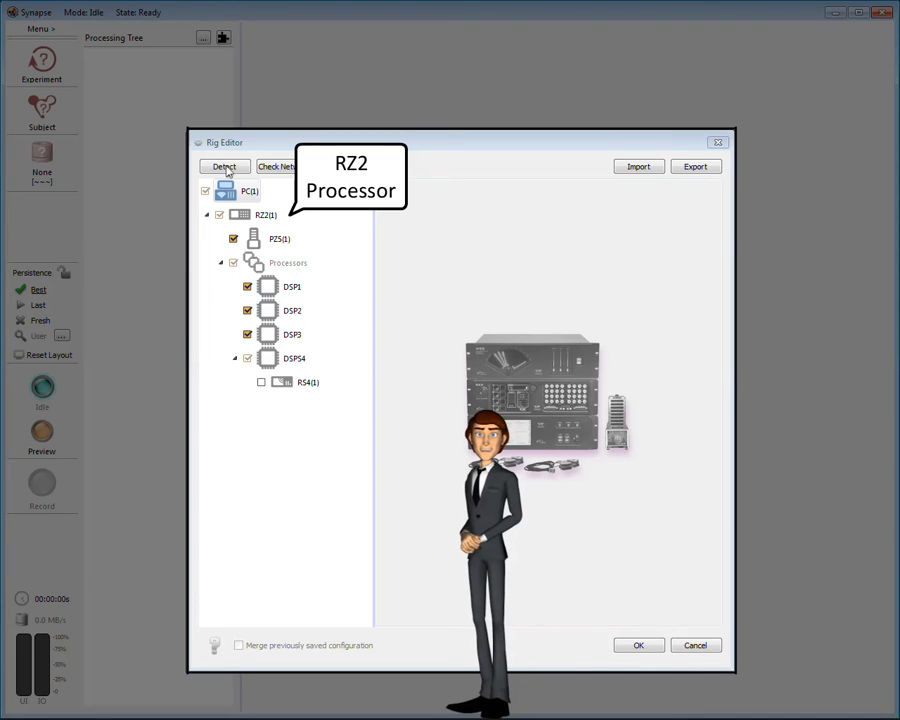
mouse_move(280, 238)
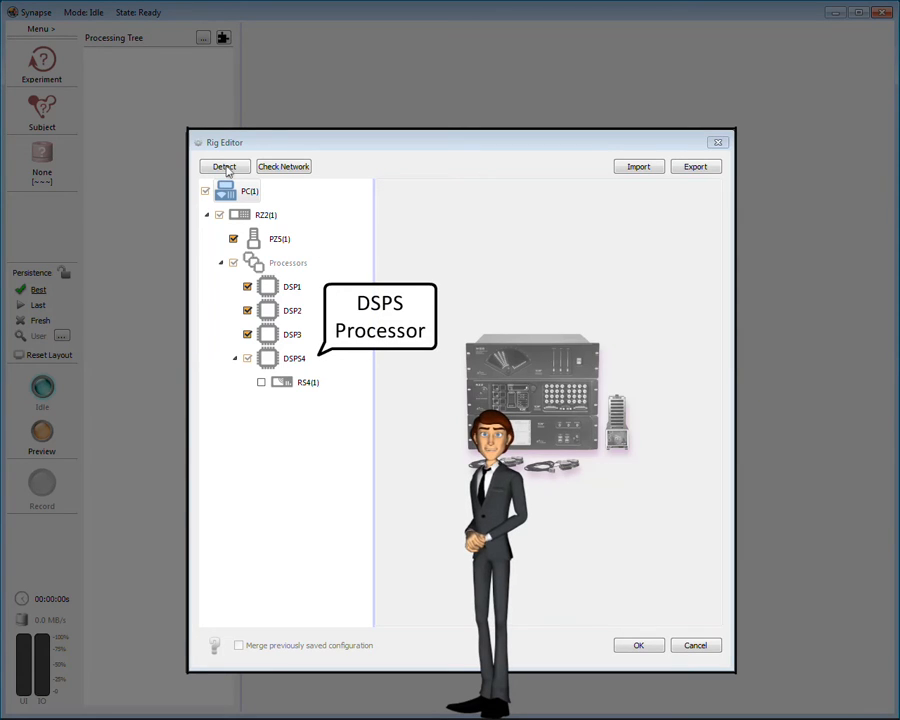
mouse_move(308, 382)
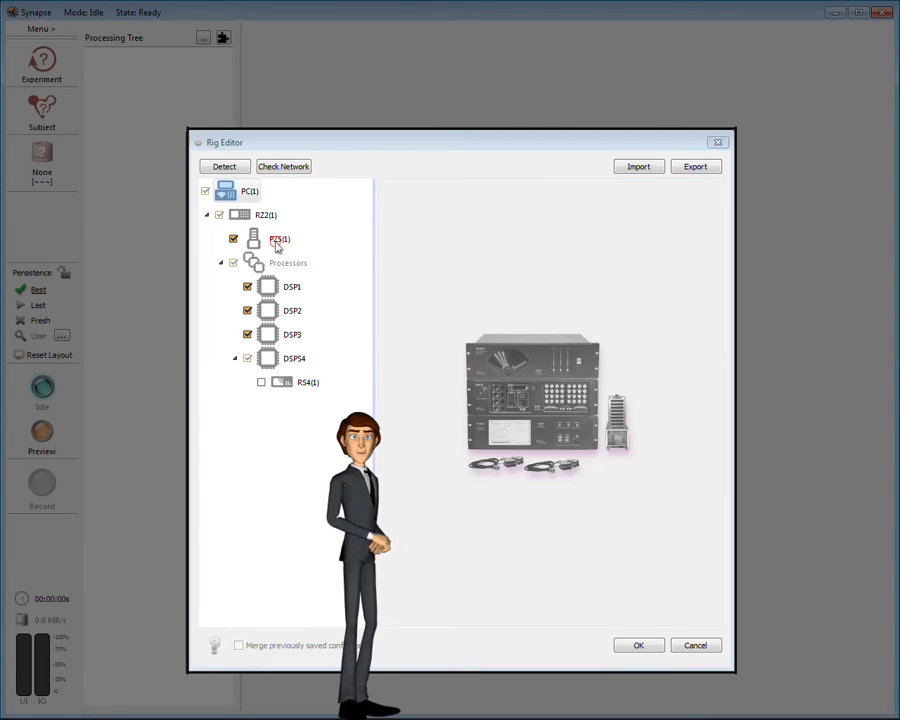
Configure PZ5(1) for 96 analog channels and apply the setting.
left_click(280, 238)
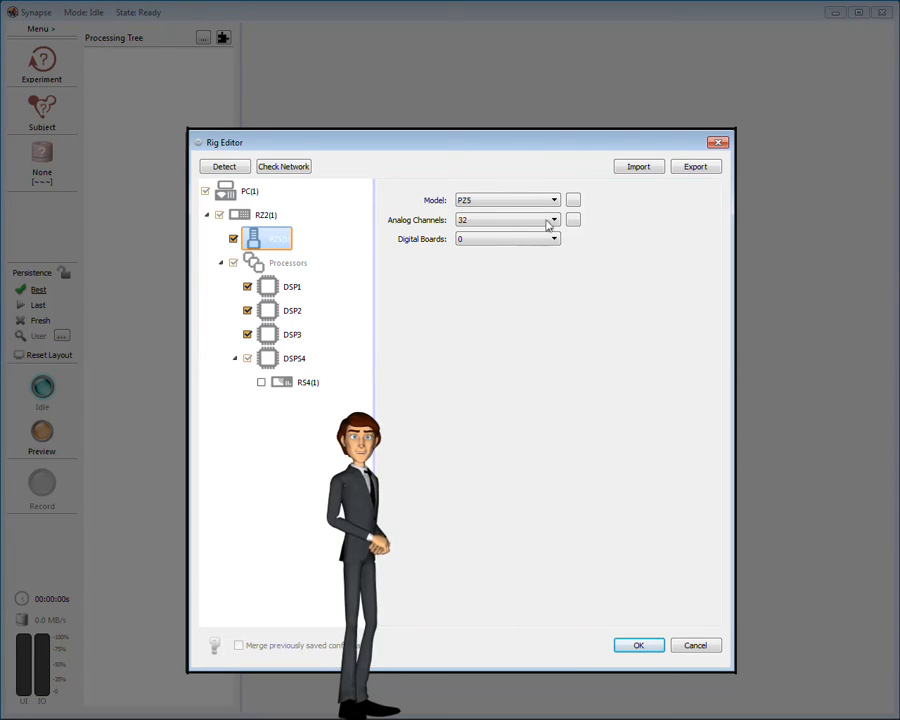
left_click(552, 218)
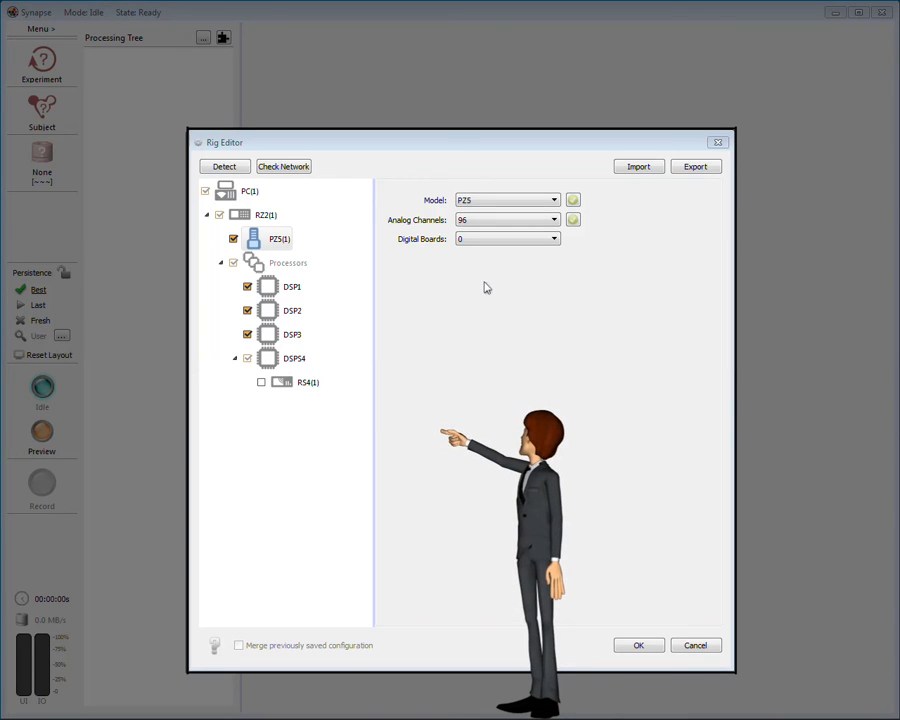
left_click(308, 382)
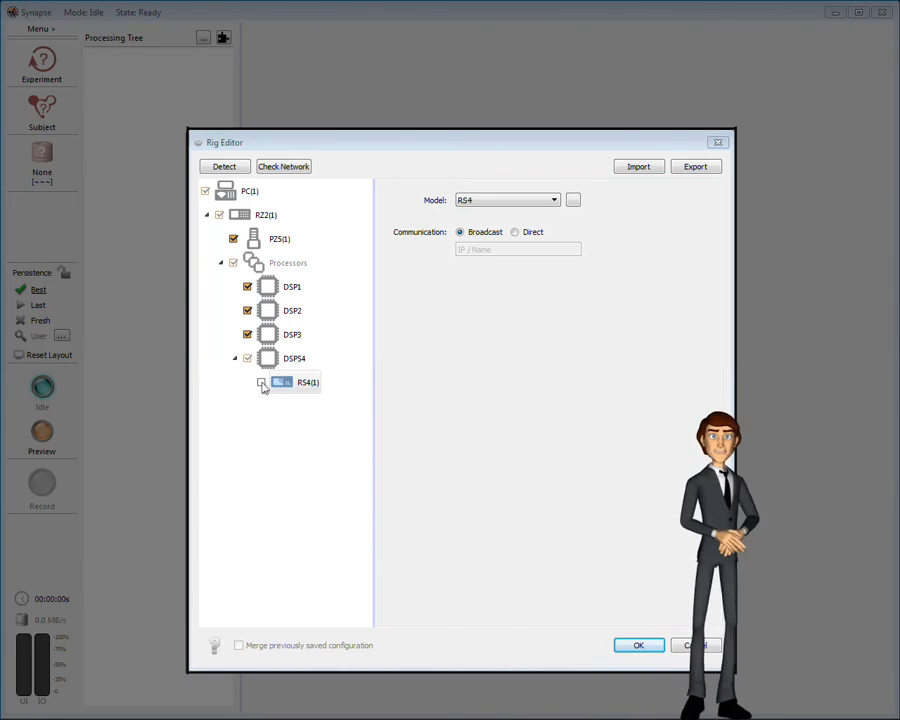
Review the RS4 settings, then accept the rig so the processing tree lists the RZ2 and PZ5.
left_click(260, 382)
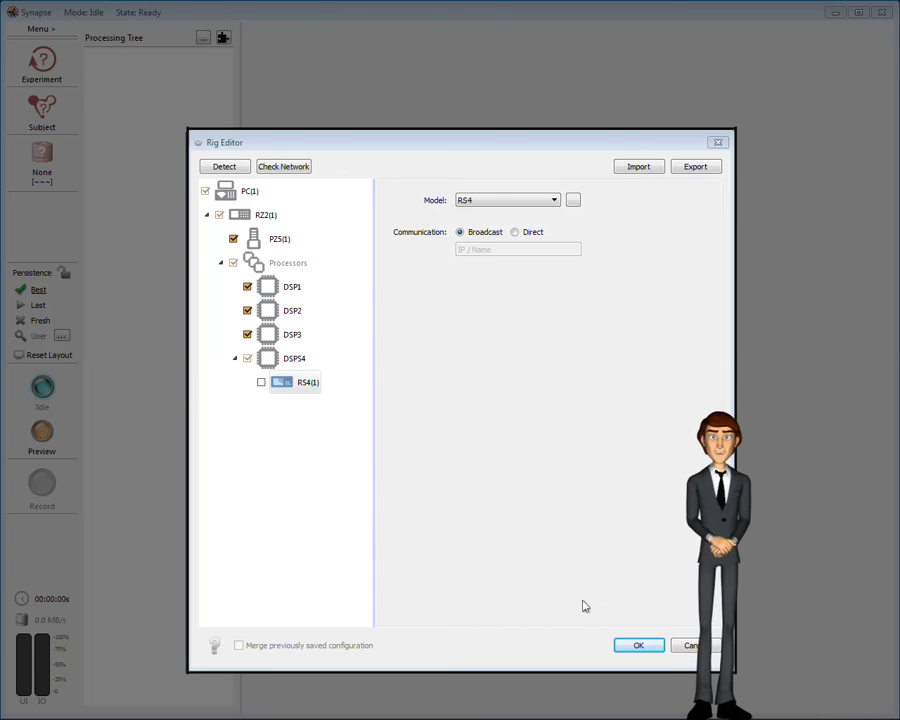
left_click(638, 644)
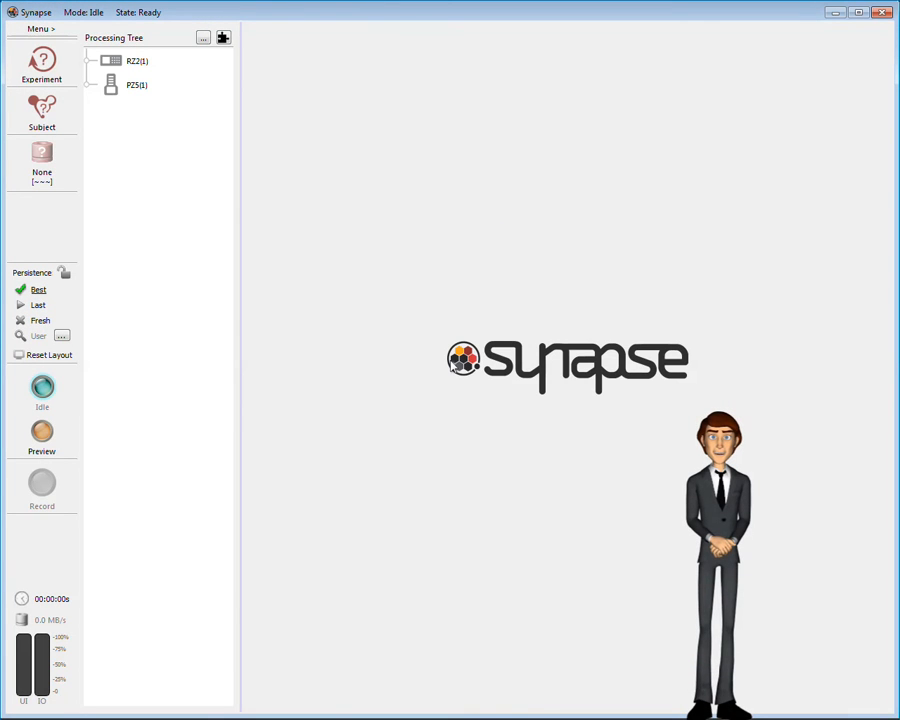